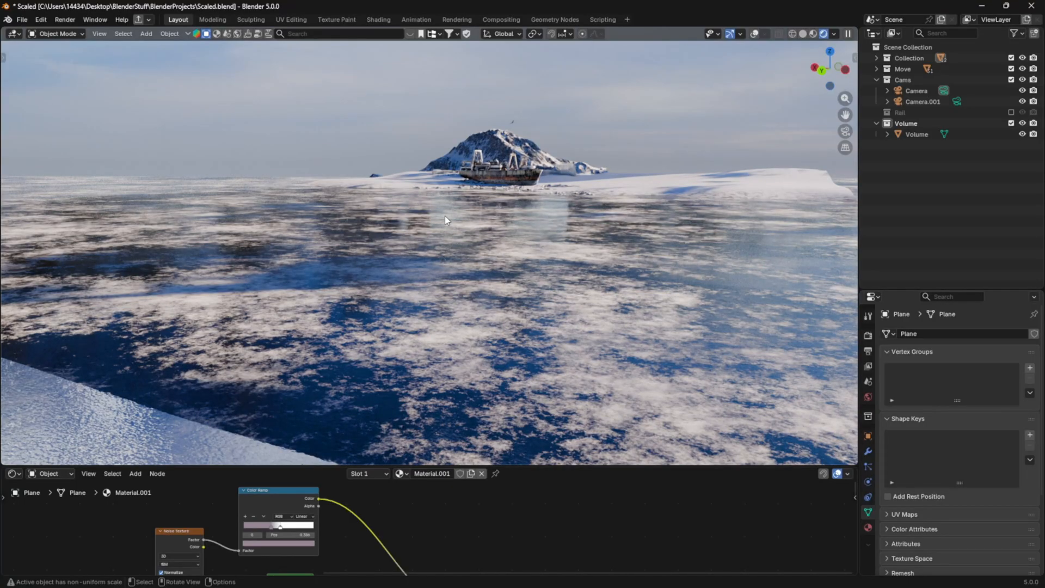
mouse_move(456, 218)
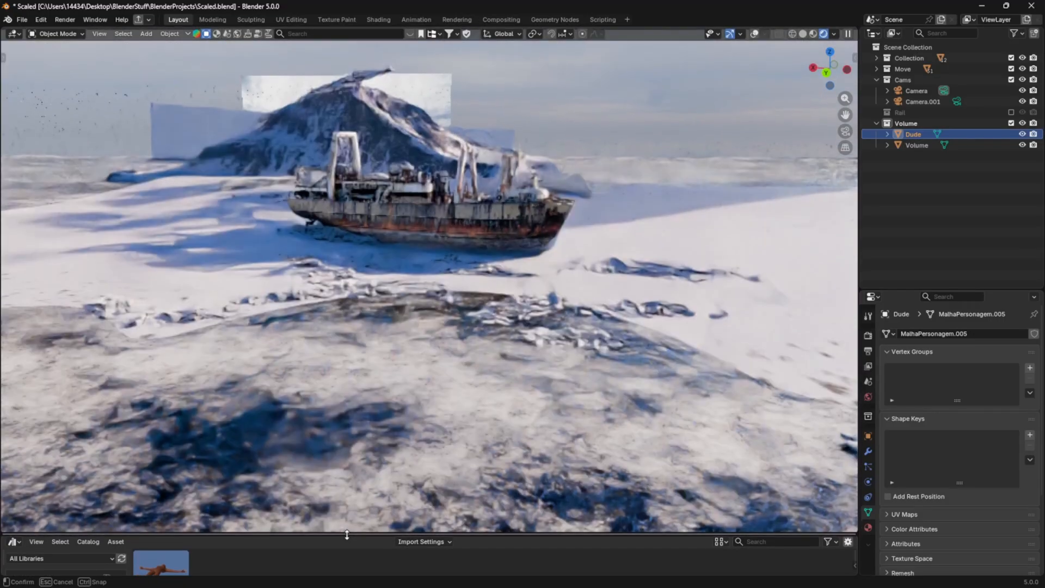
Step: Drop the Dude figure from the Asset Browser onto the ice beside the ship
drag(427, 267, 373, 273)
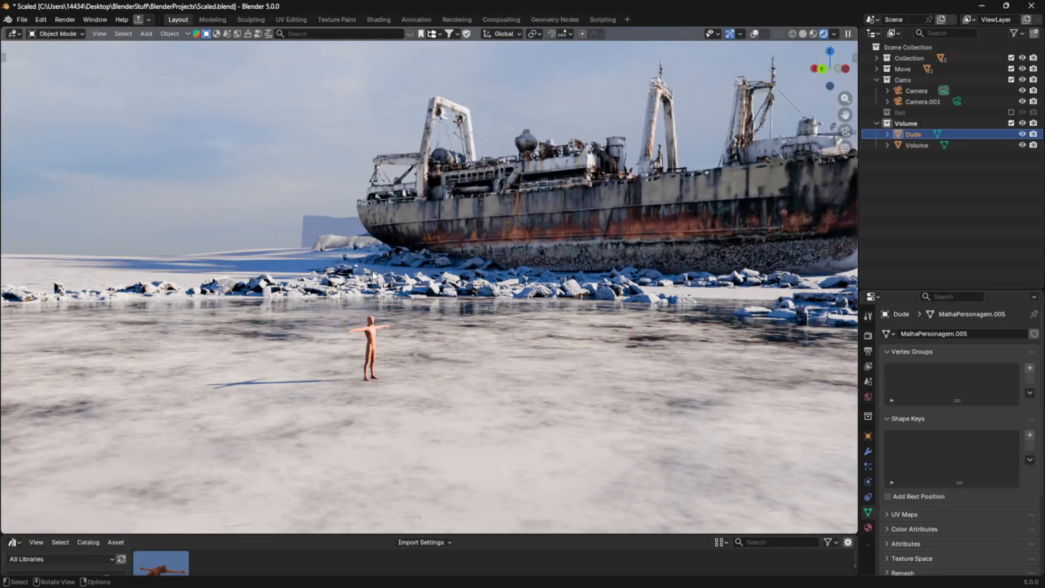
Step: Select the Dude object in the Outliner and delete it from the scene
click(916, 145)
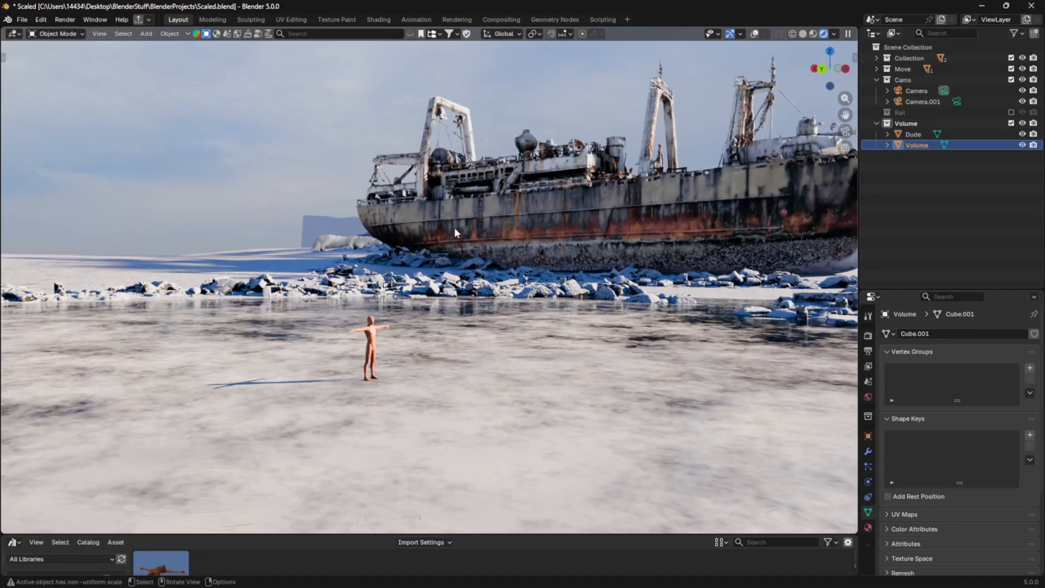
click(912, 134)
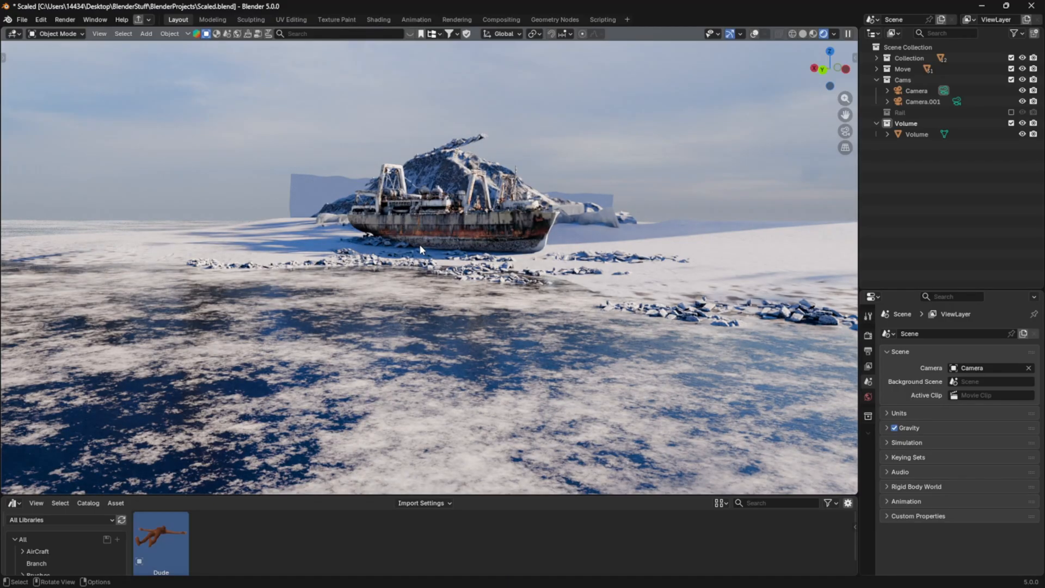
Step: Select the scene Camera in the Outliner to view through its 50 mm lens
click(915, 89)
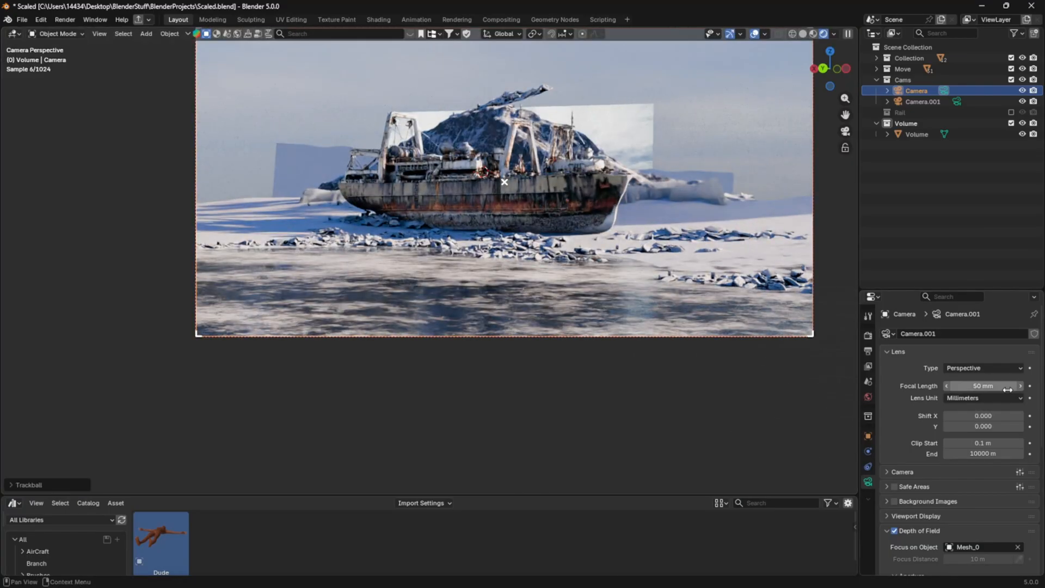
mouse_move(983, 386)
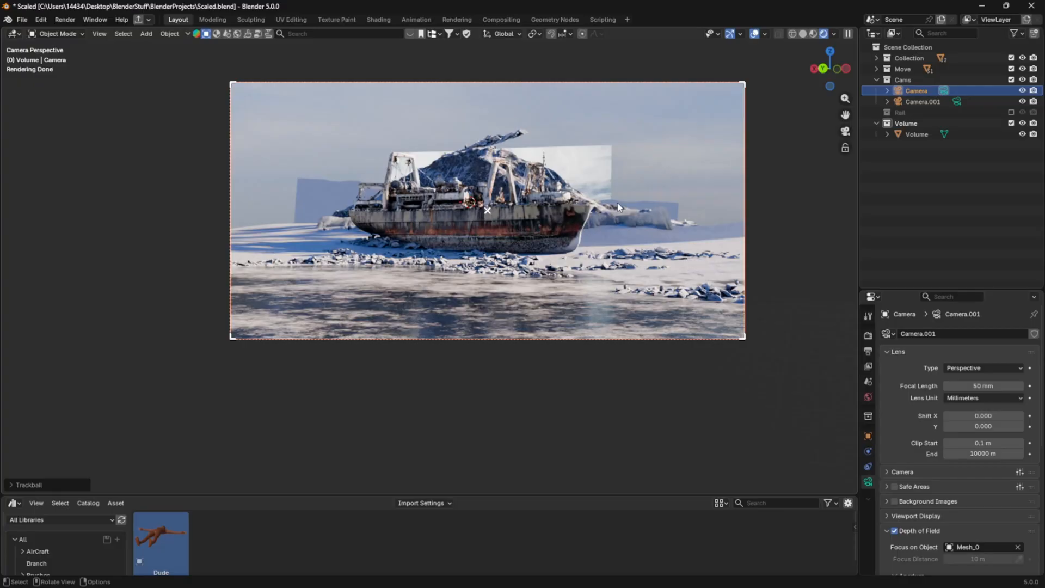
Step: Edit the camera Focal Length, trying an 11 mm wide lens on the shipwreck
double_click(982, 386)
text(11)
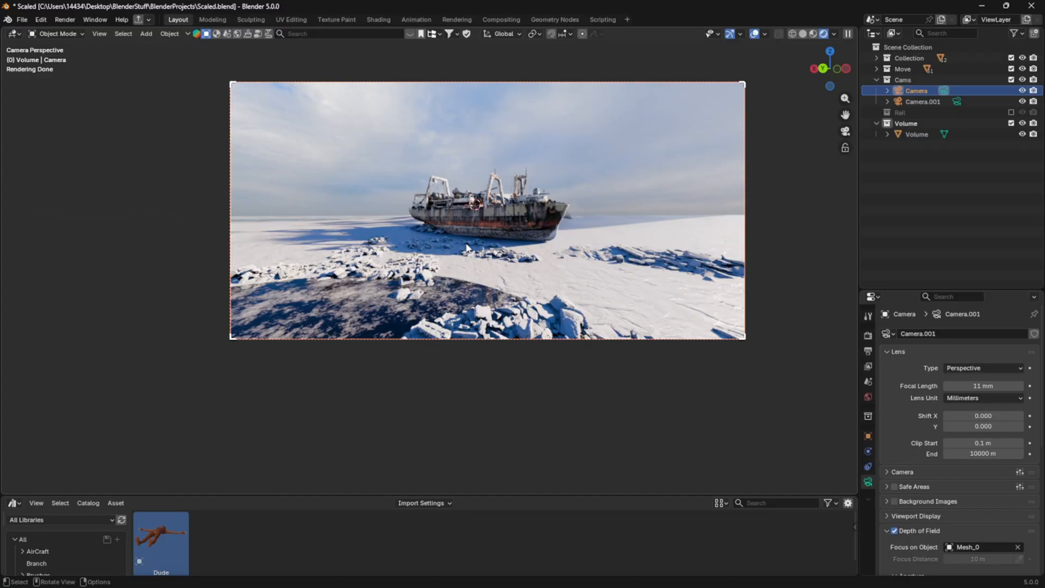
mouse_move(477, 250)
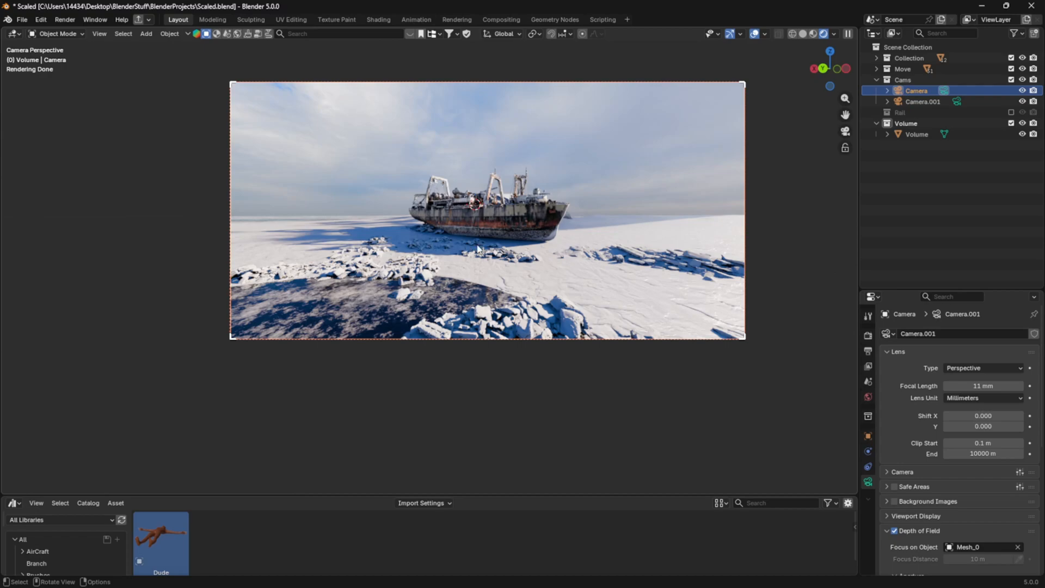
mouse_move(933, 407)
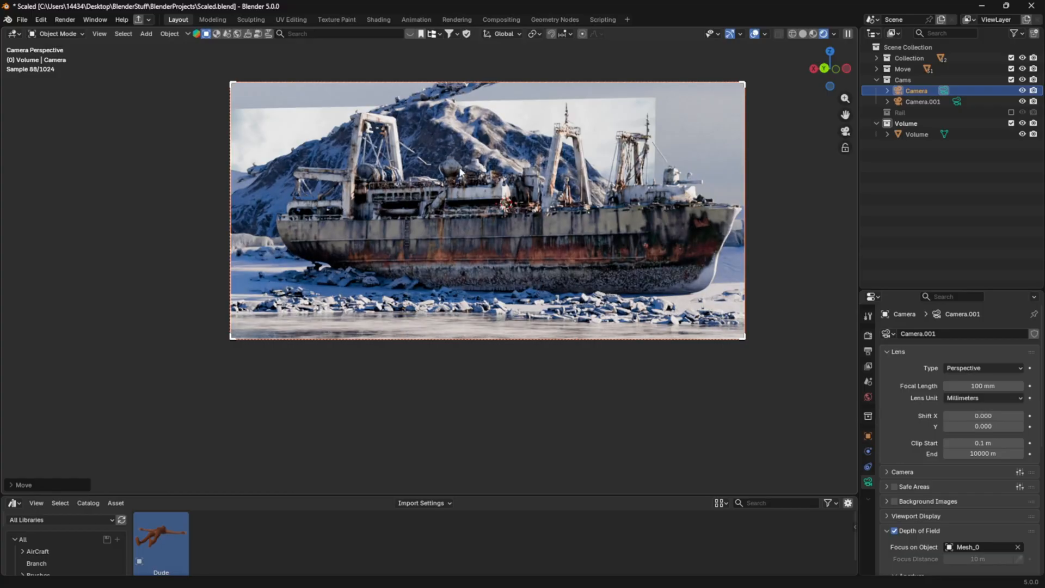
Step: Set the camera Focal Length to 250 mm for a tighter telephoto framing
double_click(982, 386)
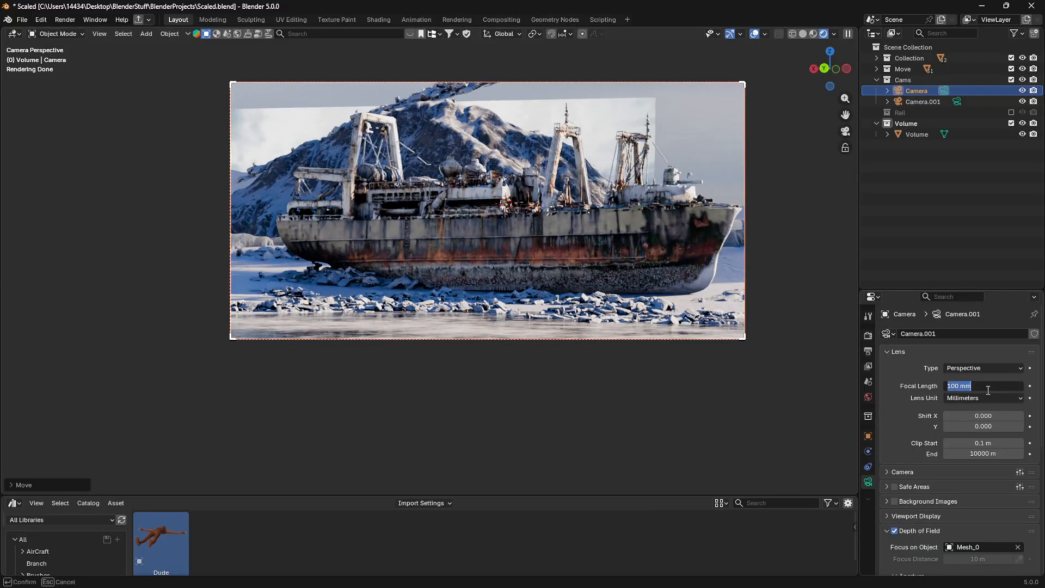
text(250)
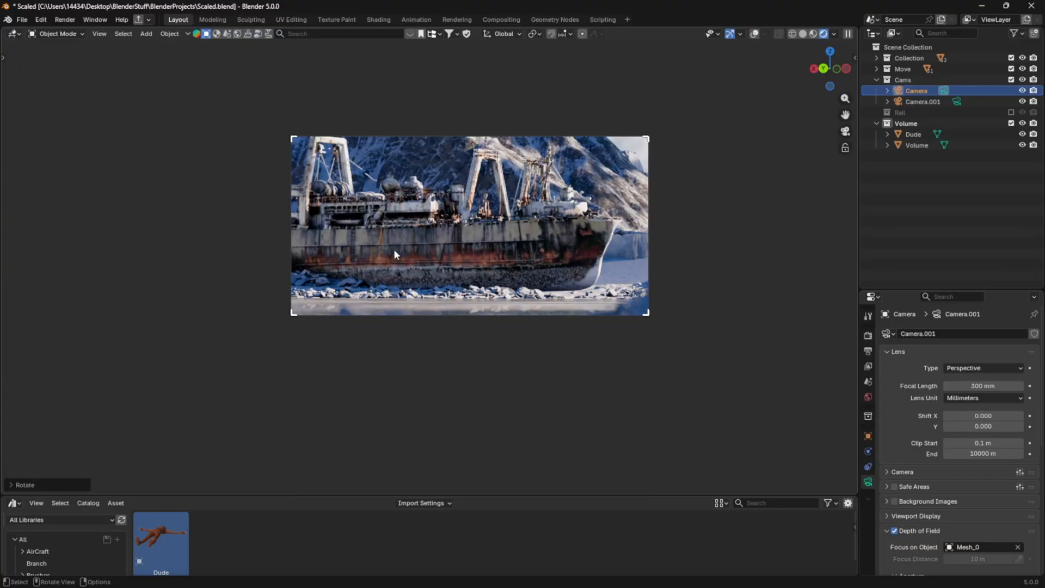
mouse_move(411, 247)
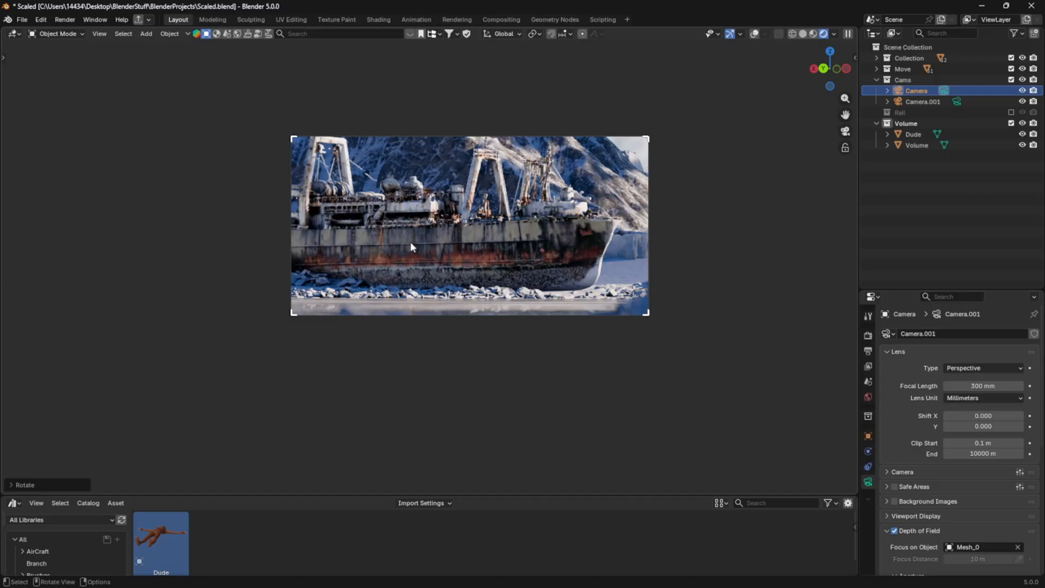
mouse_move(140, 262)
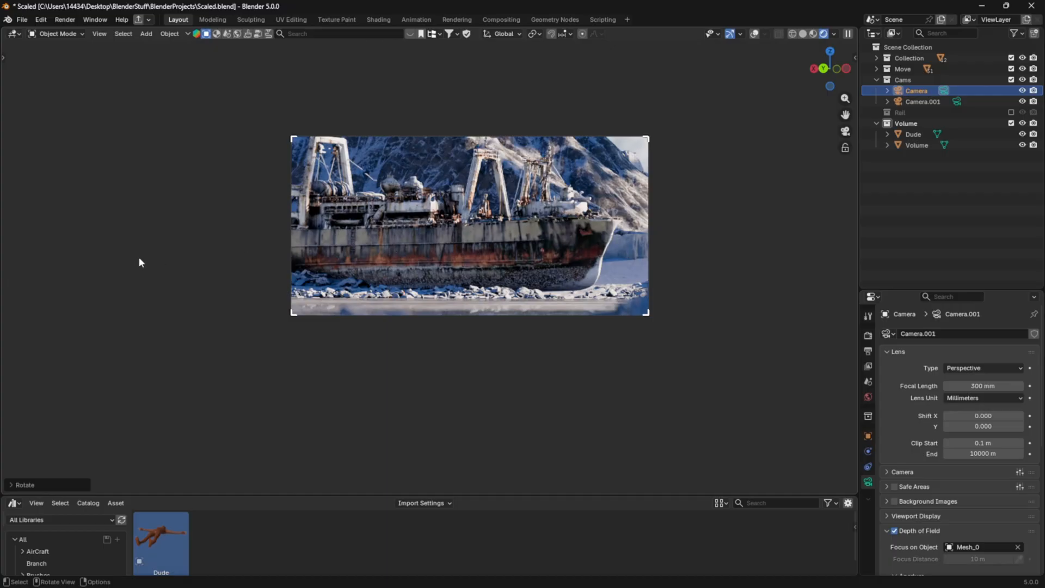
mouse_move(133, 353)
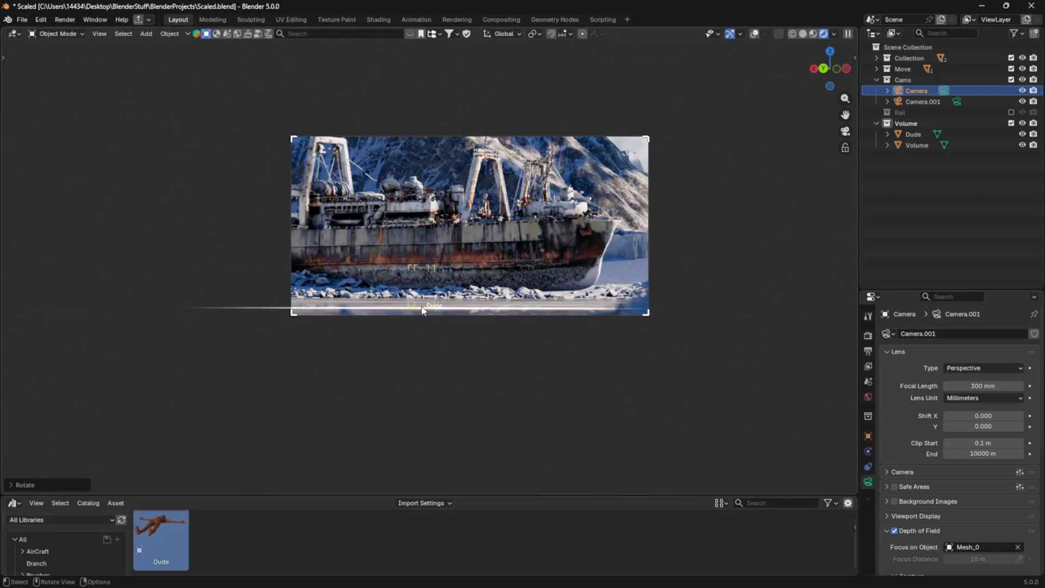
Step: Drop a second Dude figure, Dude.001, in front of the ship's hull
click(920, 145)
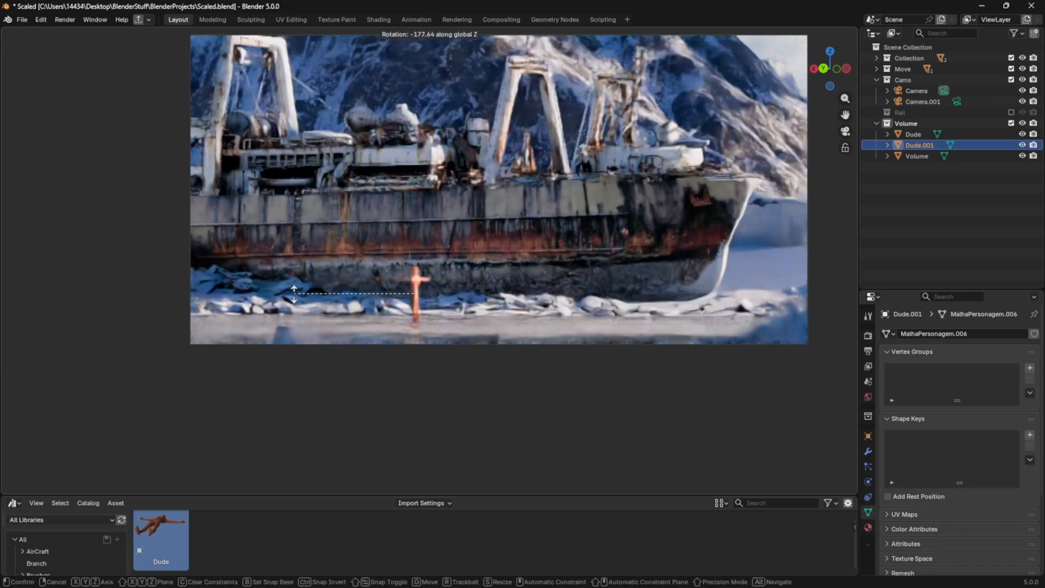
mouse_move(508, 255)
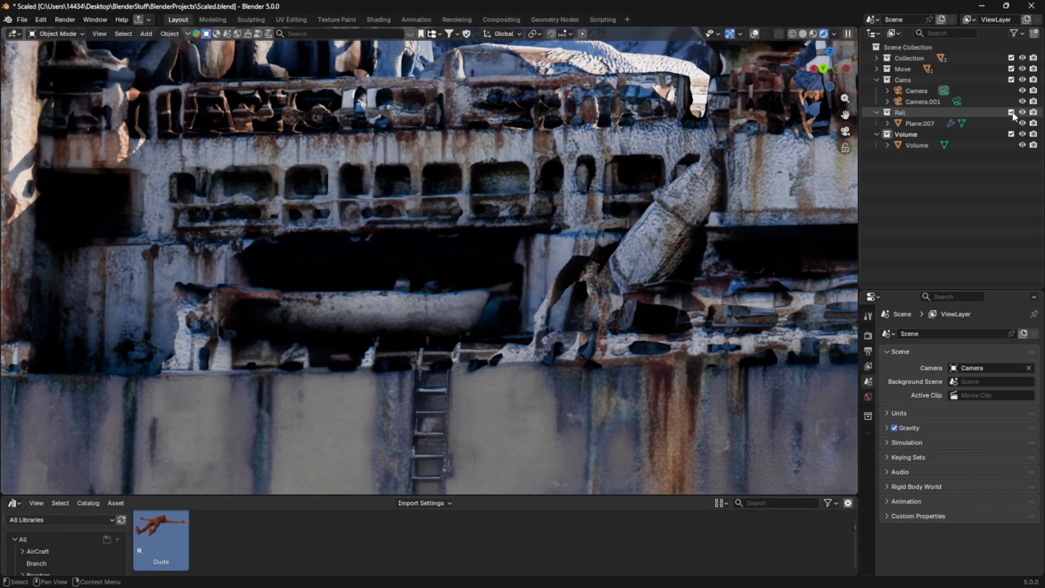
Step: Place the Dude asset from the Asset Browser in front of the hull
click(1012, 112)
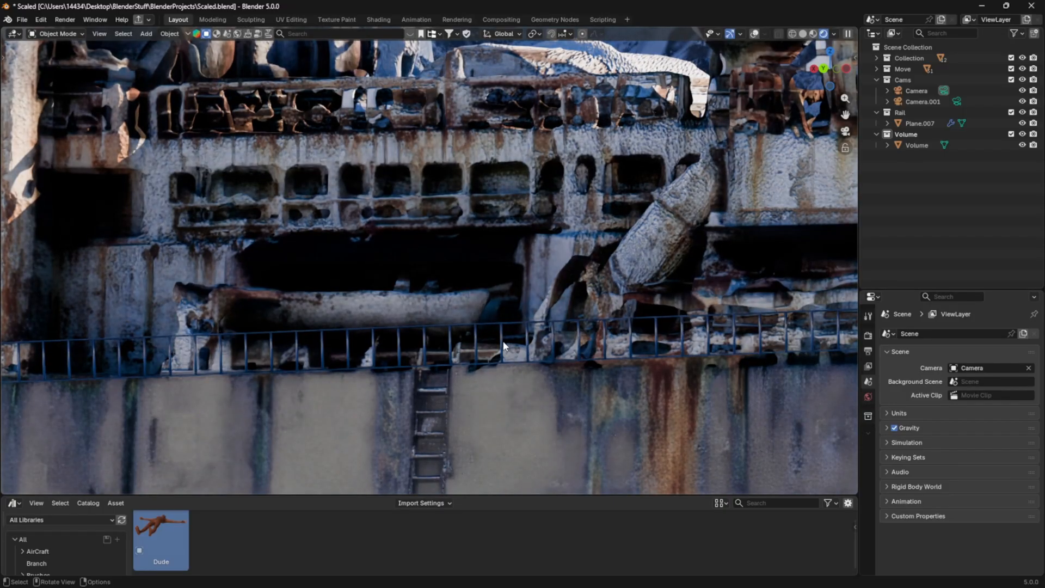
click(915, 144)
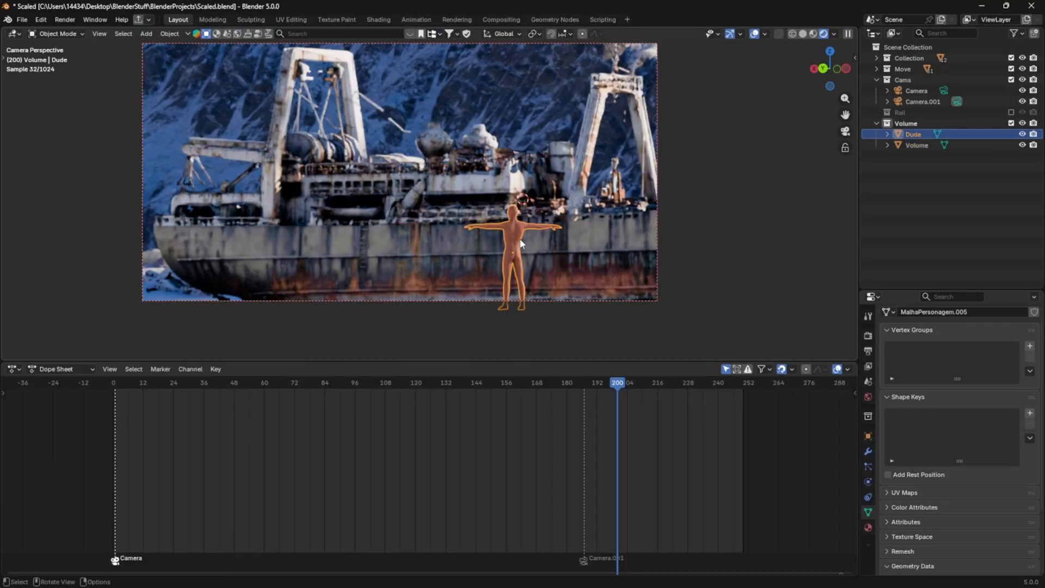
Step: Delete the Dude figure and select Camera.001, the 400 mm second camera
click(916, 144)
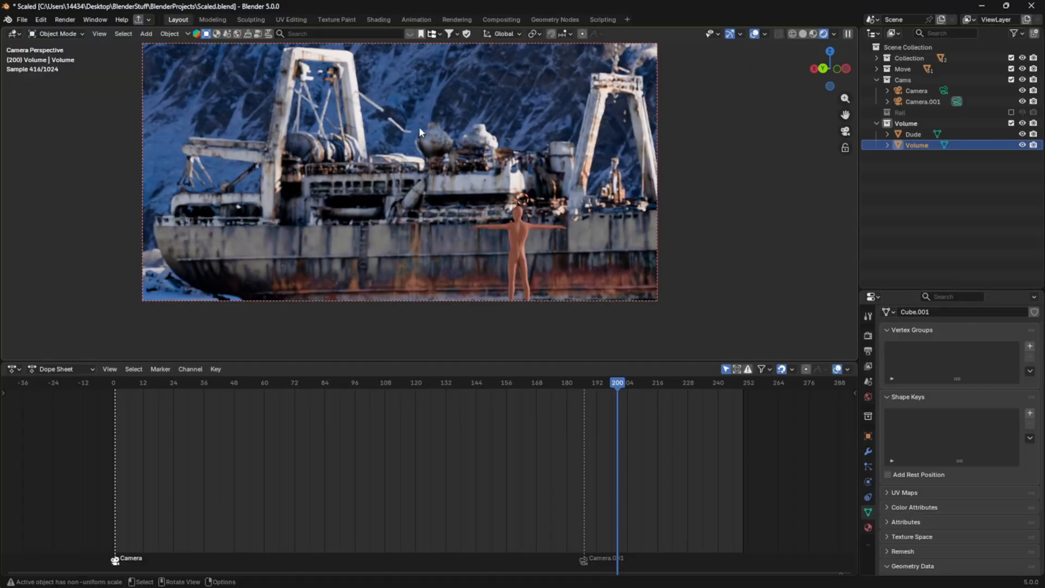
click(923, 101)
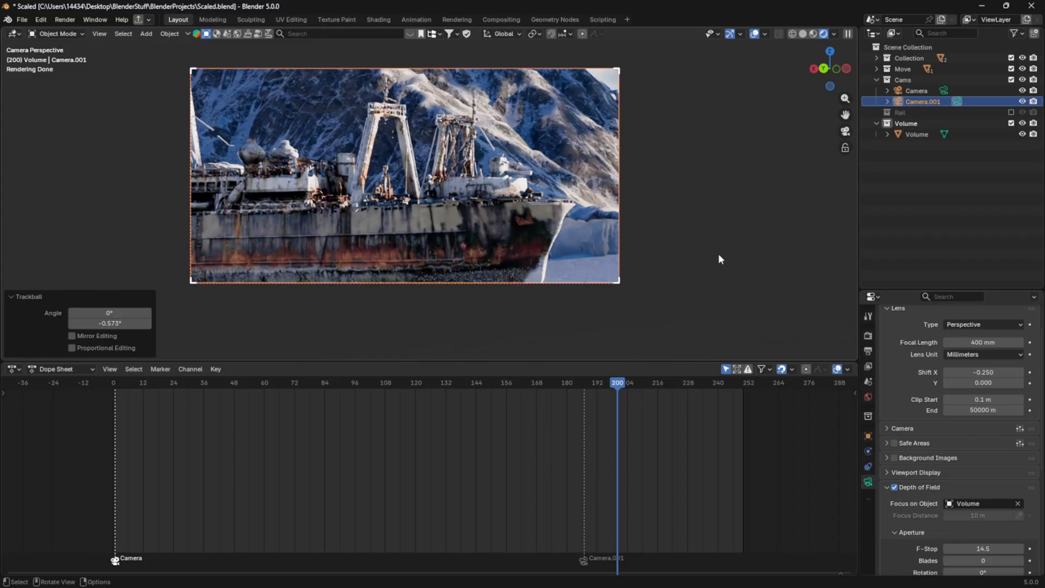
mouse_move(478, 229)
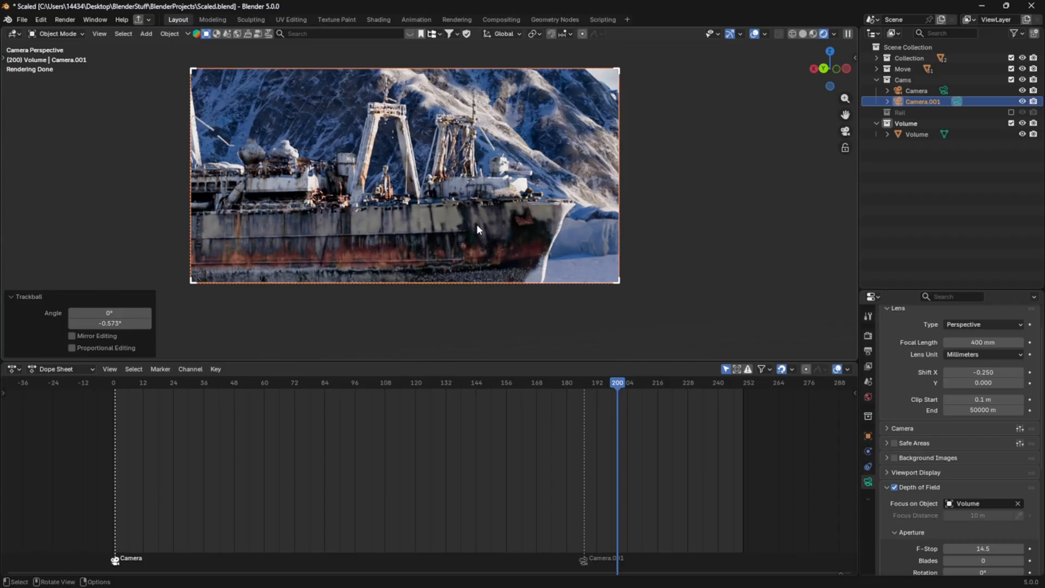
Step: Roll the long-lens camera slightly and confirm its new orientation
key(g)
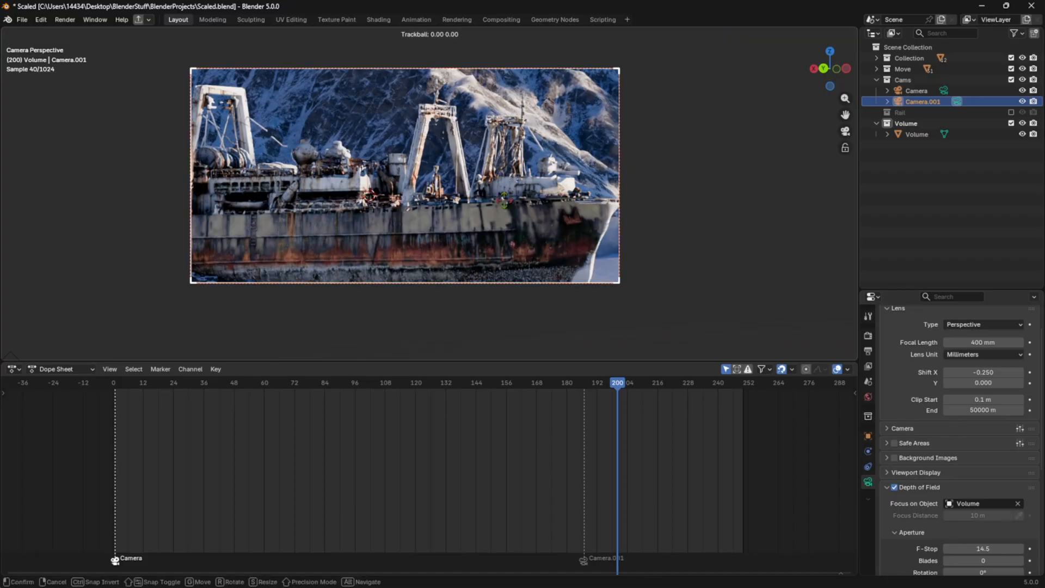
click(505, 203)
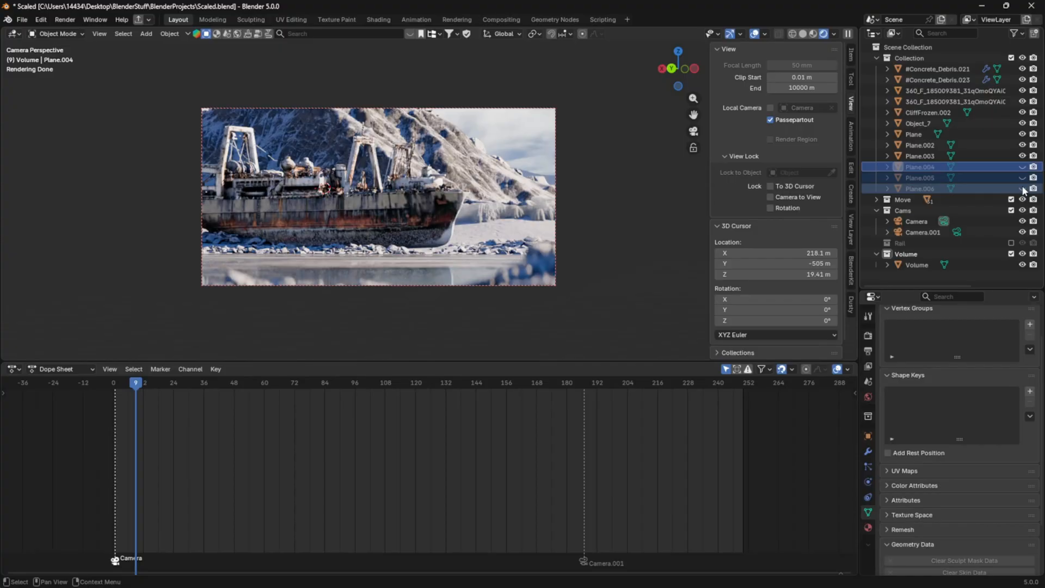
Step: Make Plane.004 visible again via its Outliner eye icon
click(1021, 189)
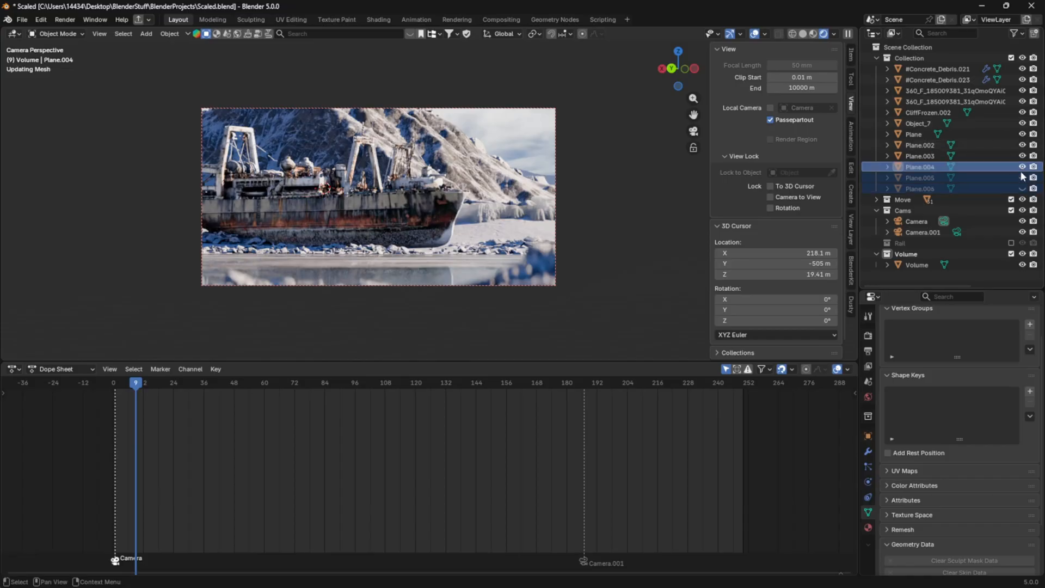
mouse_move(785, 192)
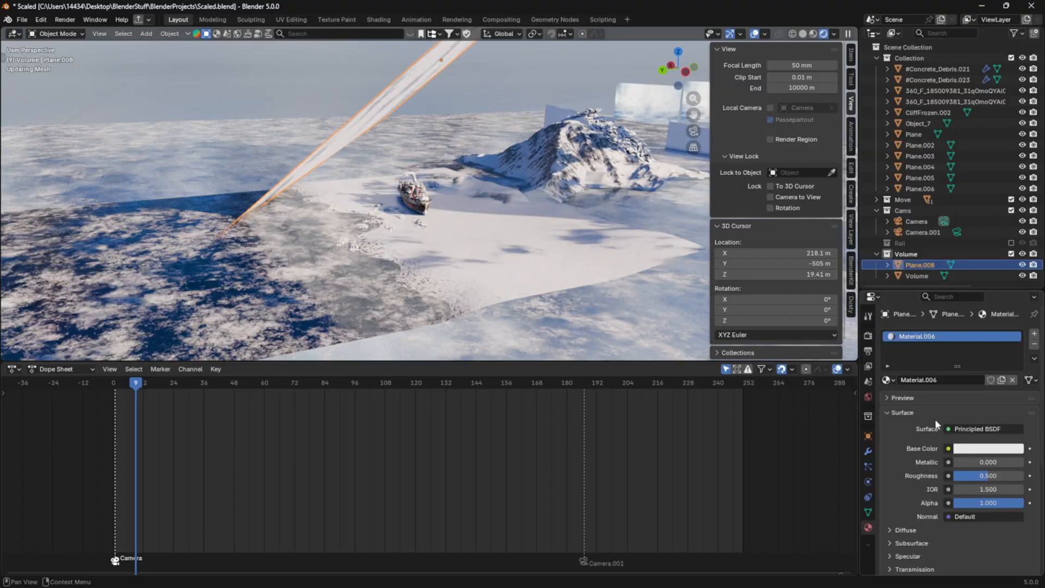
Step: Make Plane.008 a black, roughness-1 light blocker, then select the main Camera for depth of field
click(988, 448)
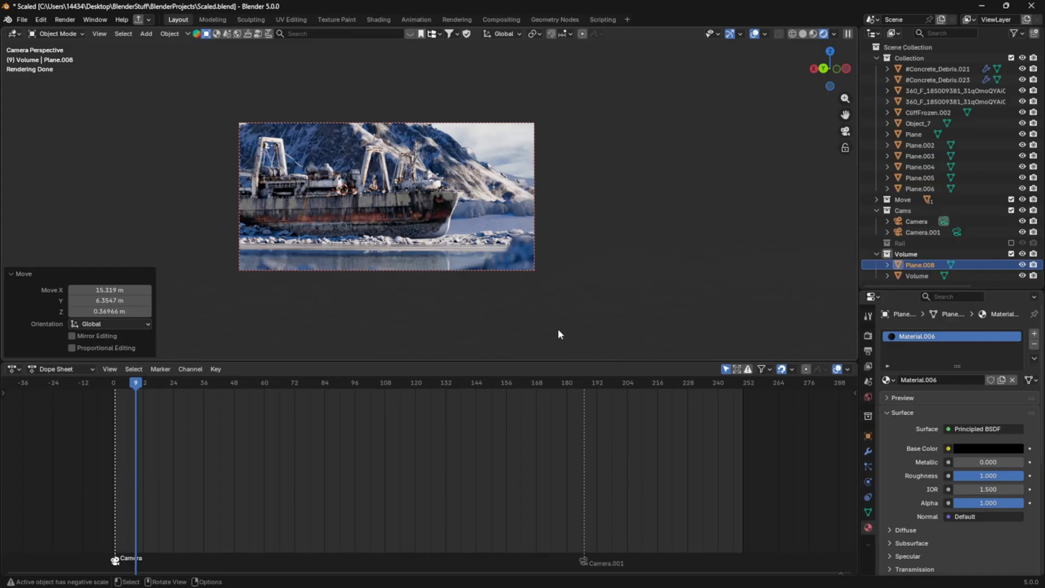
mouse_move(500, 176)
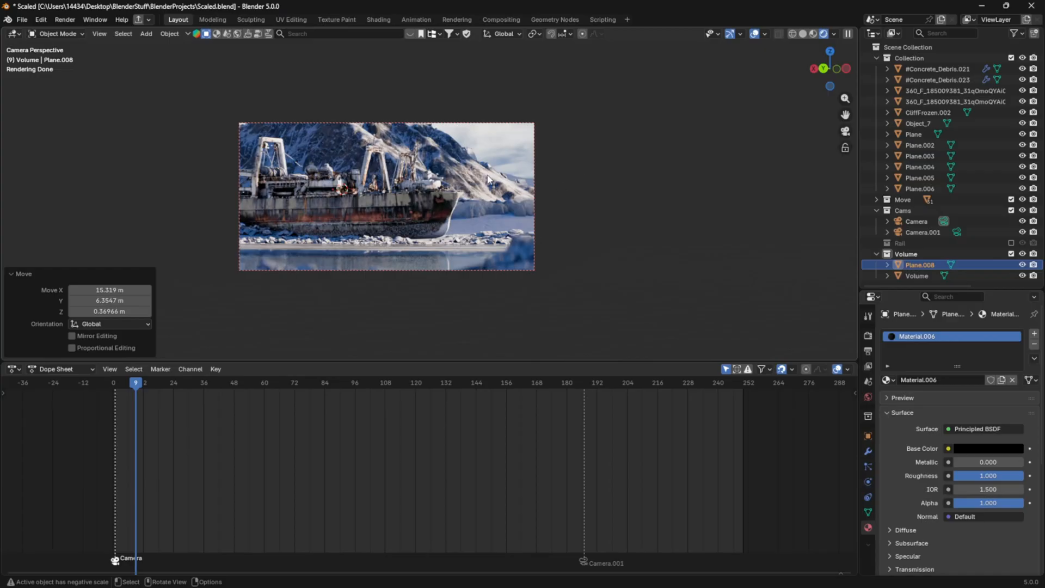
click(914, 134)
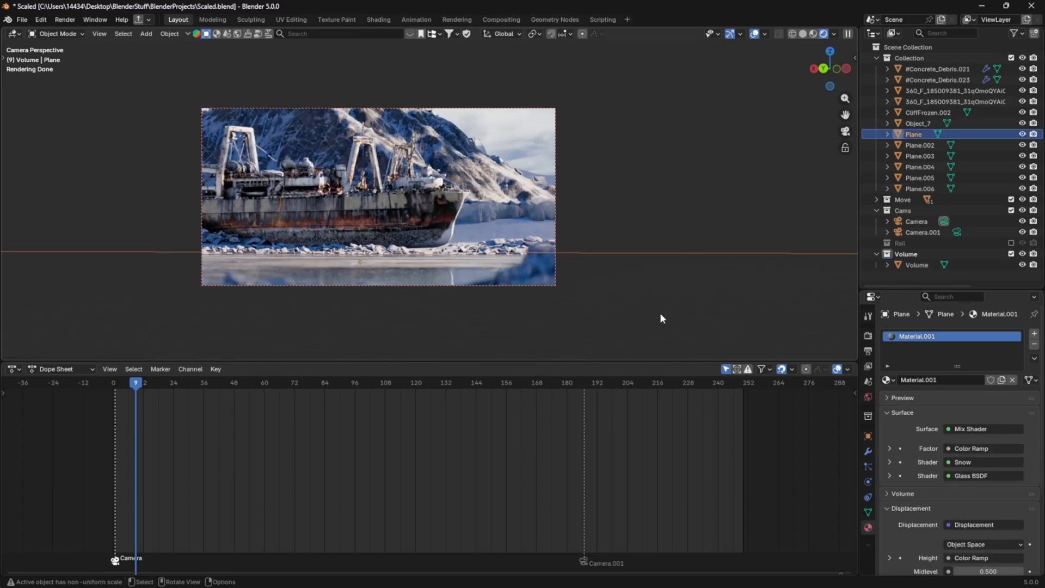
mouse_move(543, 273)
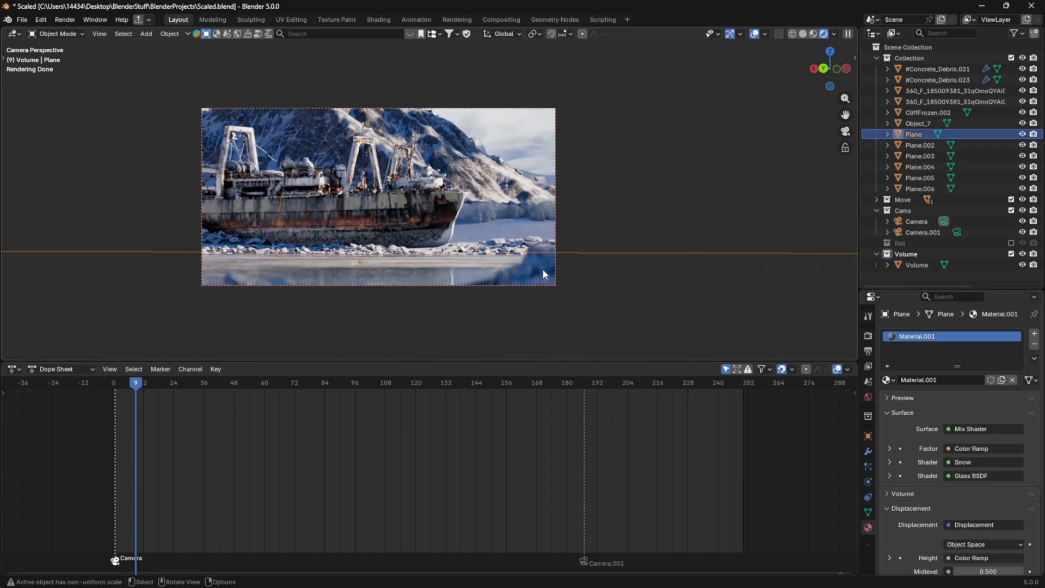
click(916, 221)
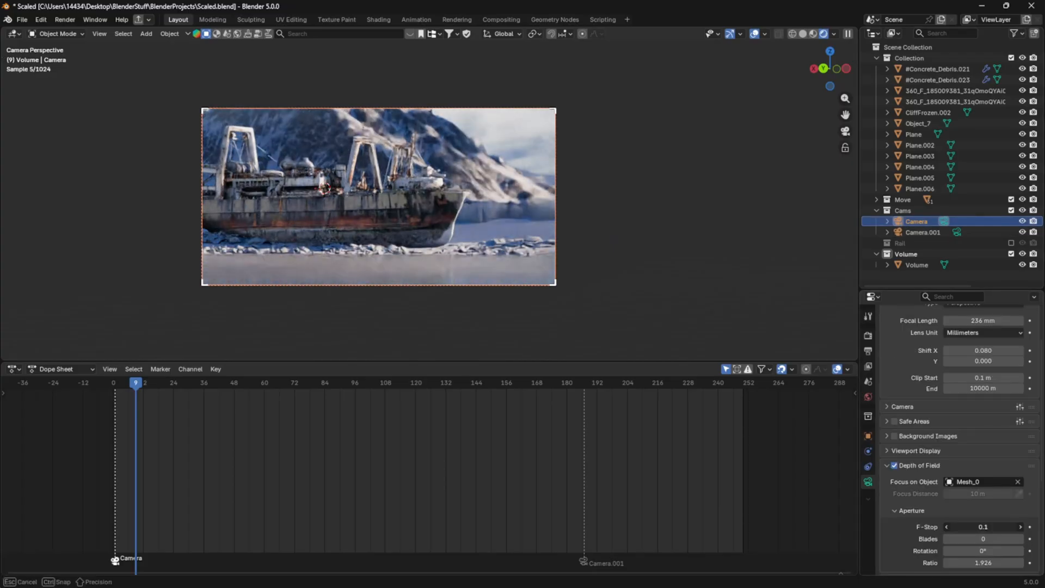
Step: Set the camera's Depth of Field F-Stop to 8.7, focused on Mesh_0
scroll(down, 3)
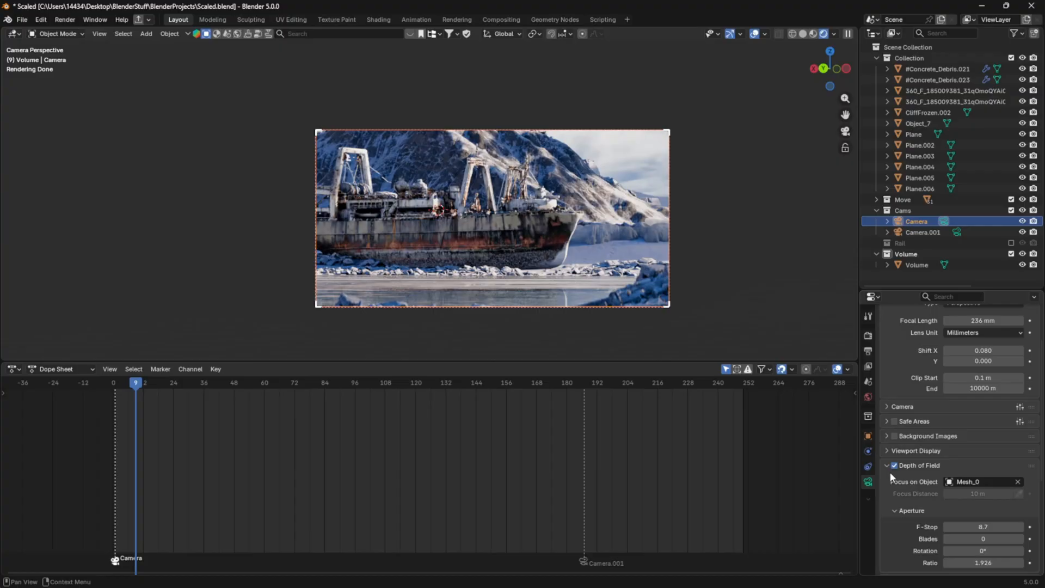
mouse_move(894, 465)
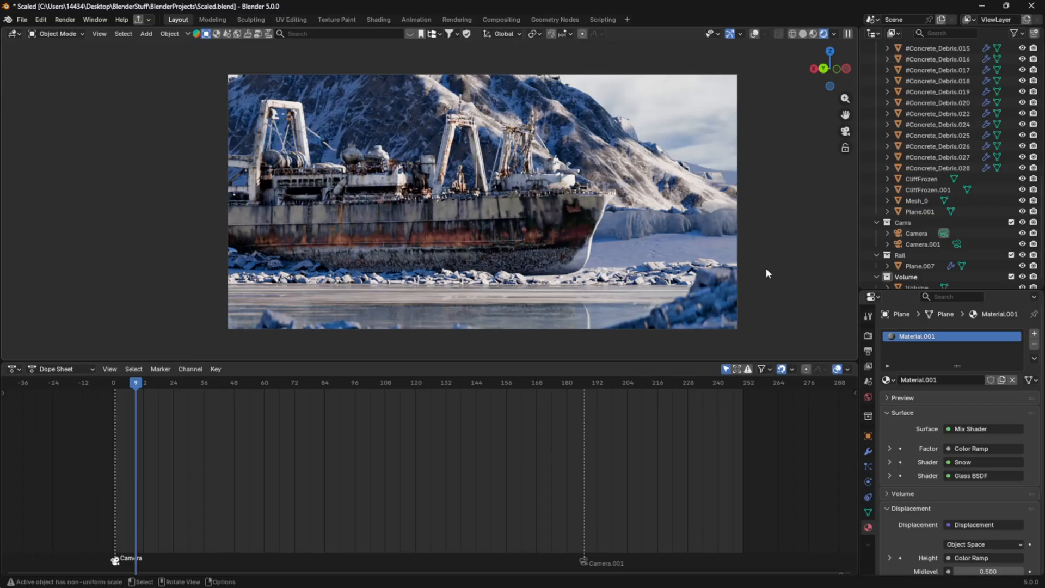
mouse_move(773, 304)
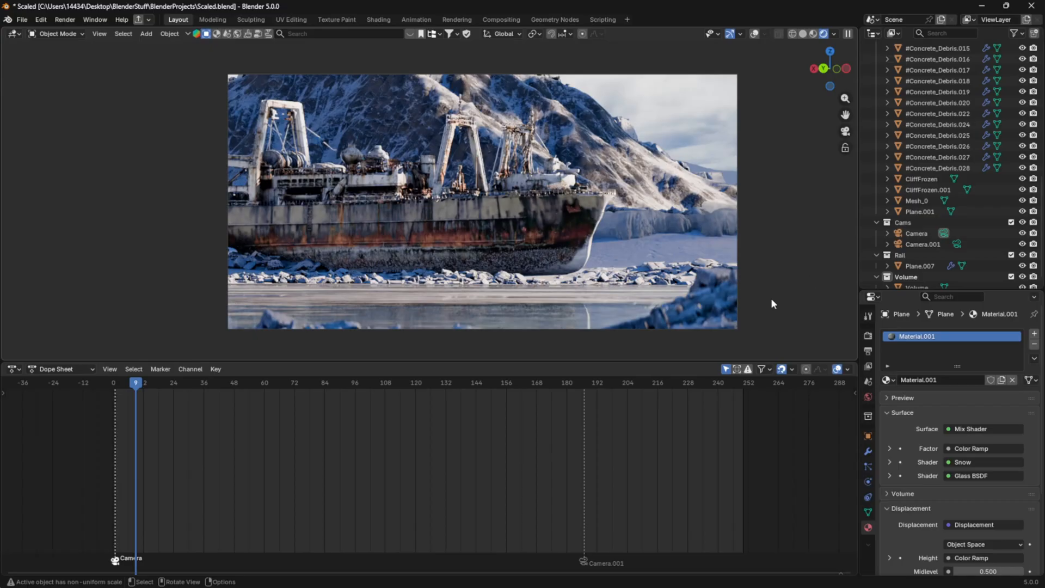